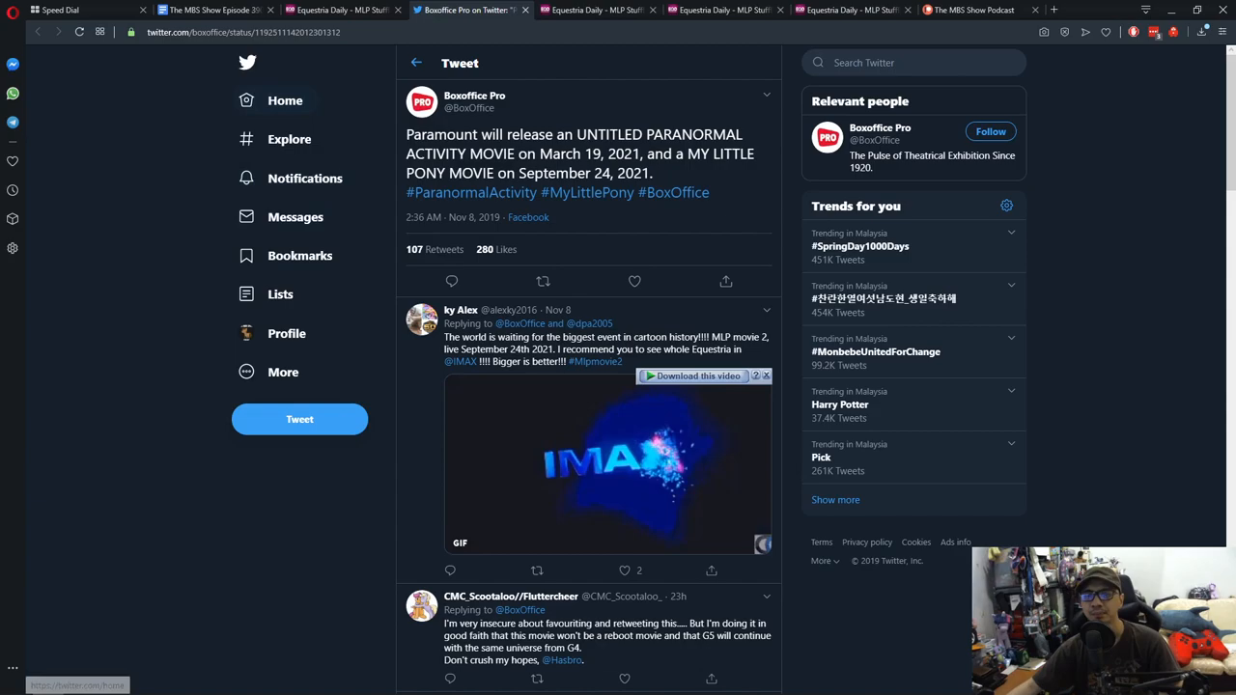
# Step: Switch to the Nightmare Moon Discard EDH deck article and read its intro down to the casual-play disclaimer
pyautogui.click(338, 9)
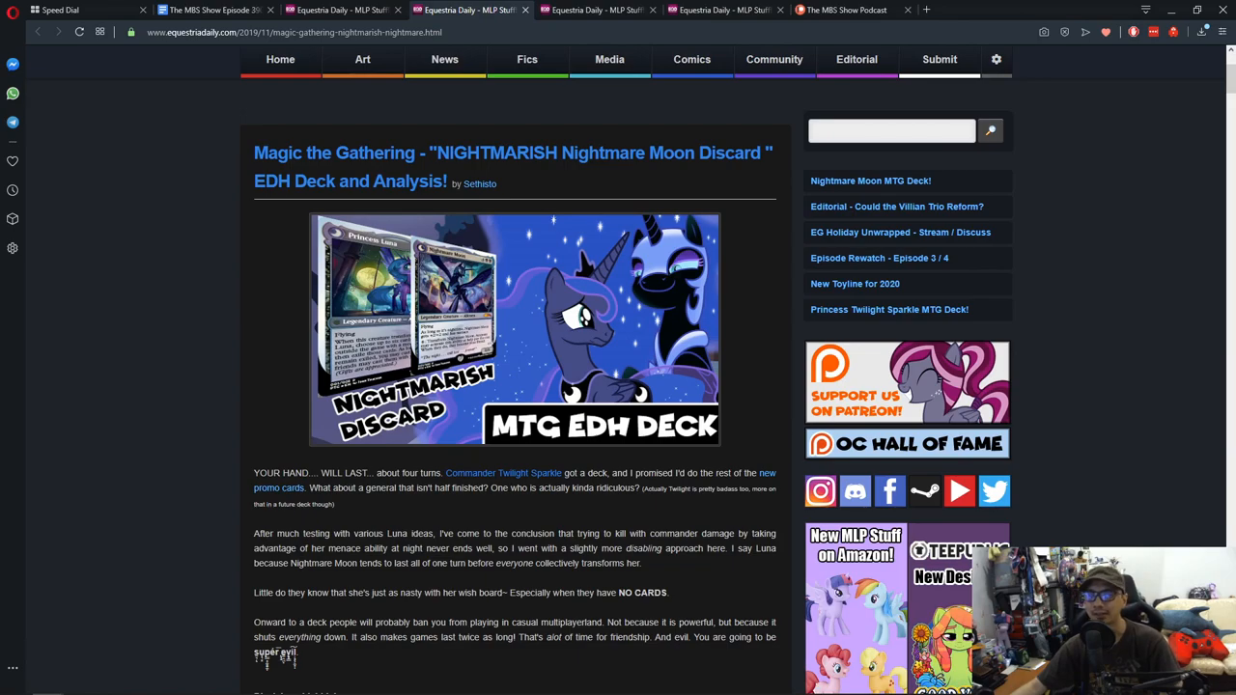
pyautogui.scroll(-3)
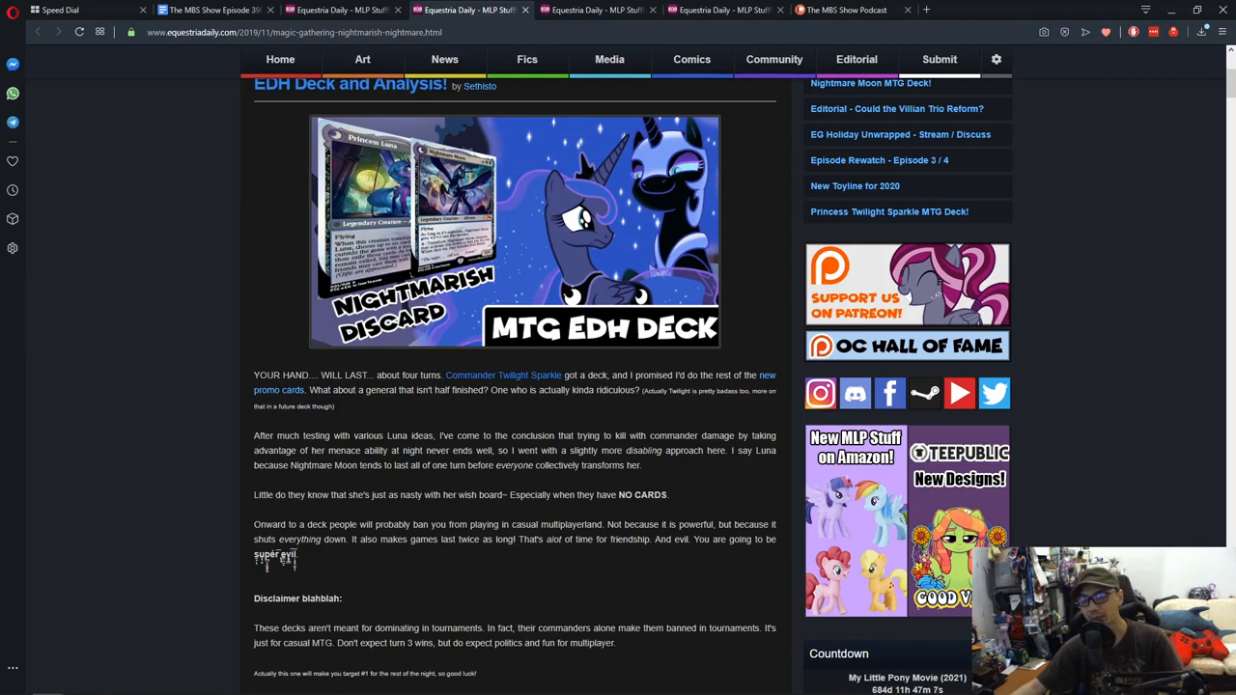
# Step: Read down through the Nightmare Moon deck's card images and example card text
pyautogui.scroll(-3)
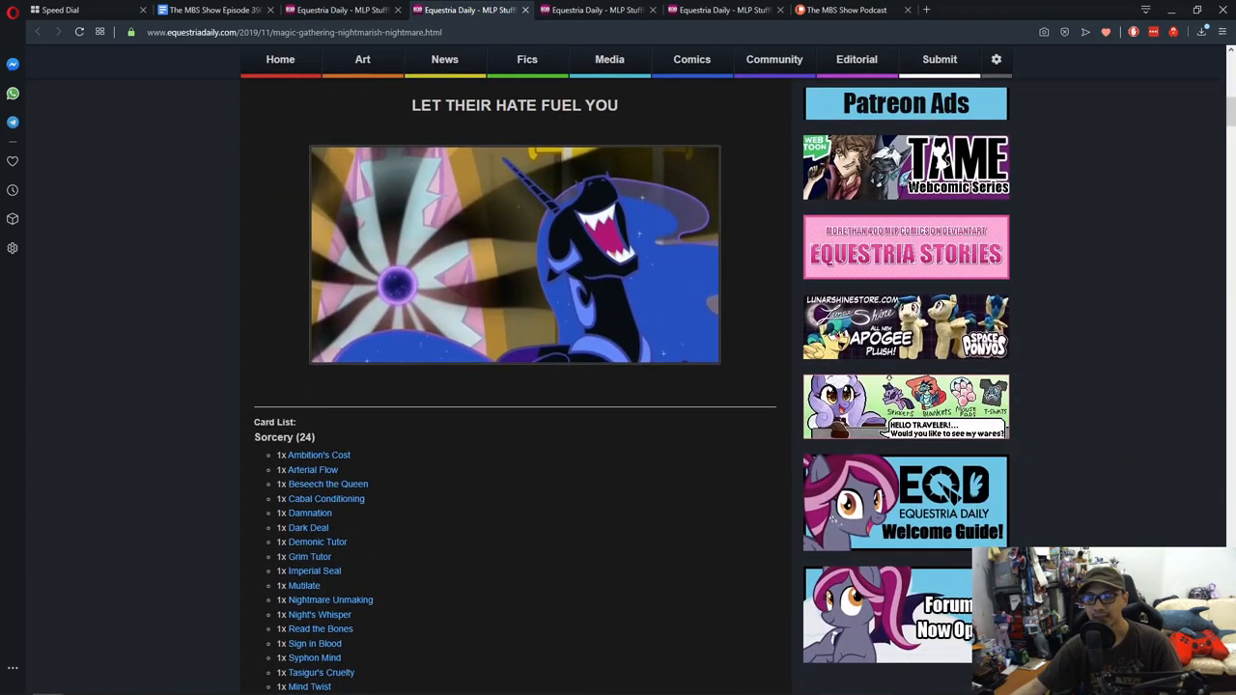
pyautogui.scroll(-3)
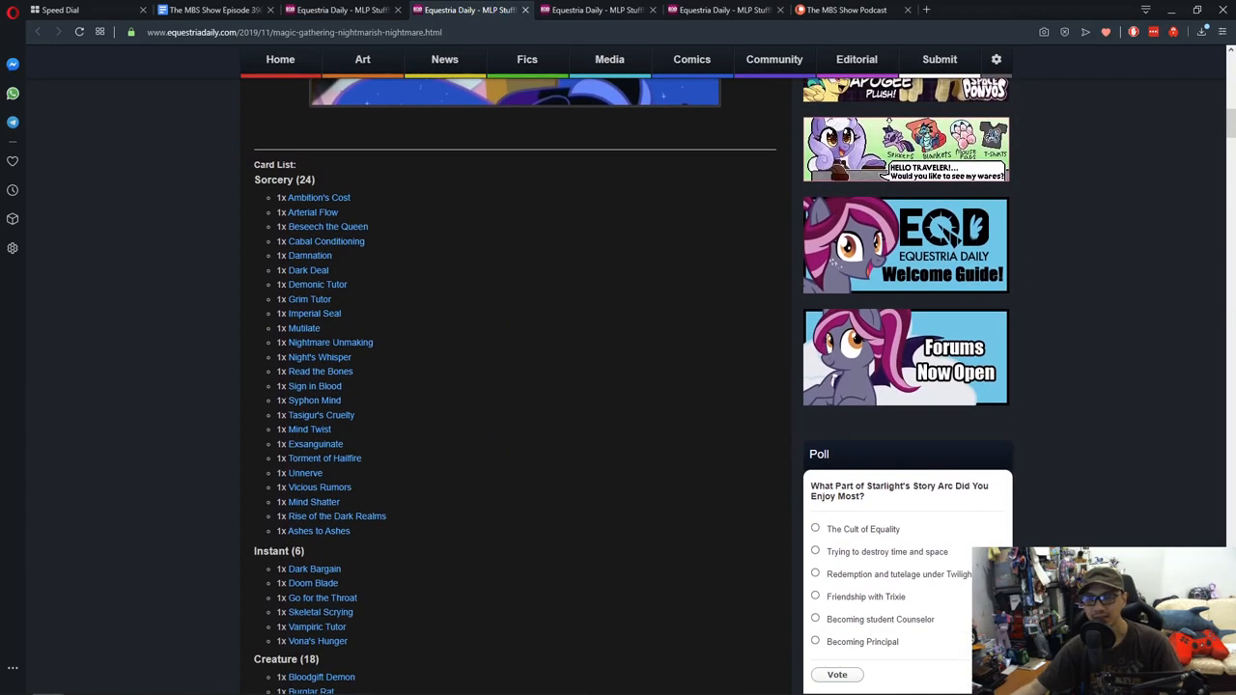
pyautogui.scroll(-3)
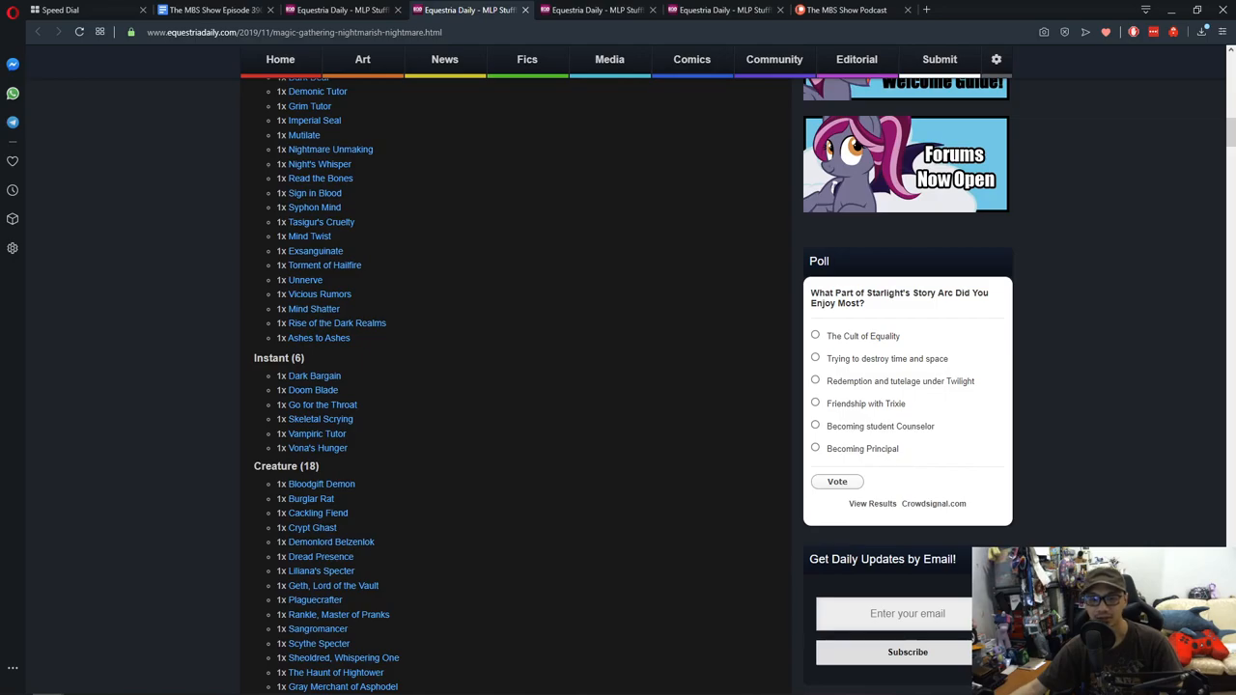
pyautogui.scroll(-3)
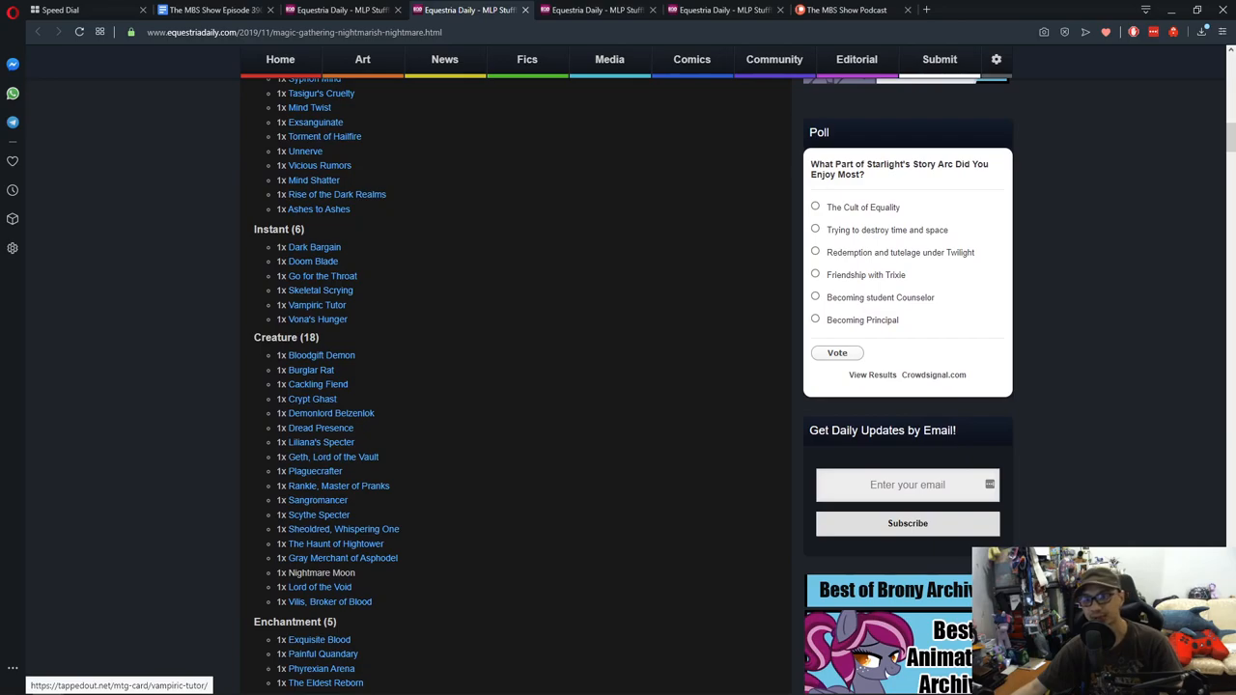
pyautogui.scroll(-3)
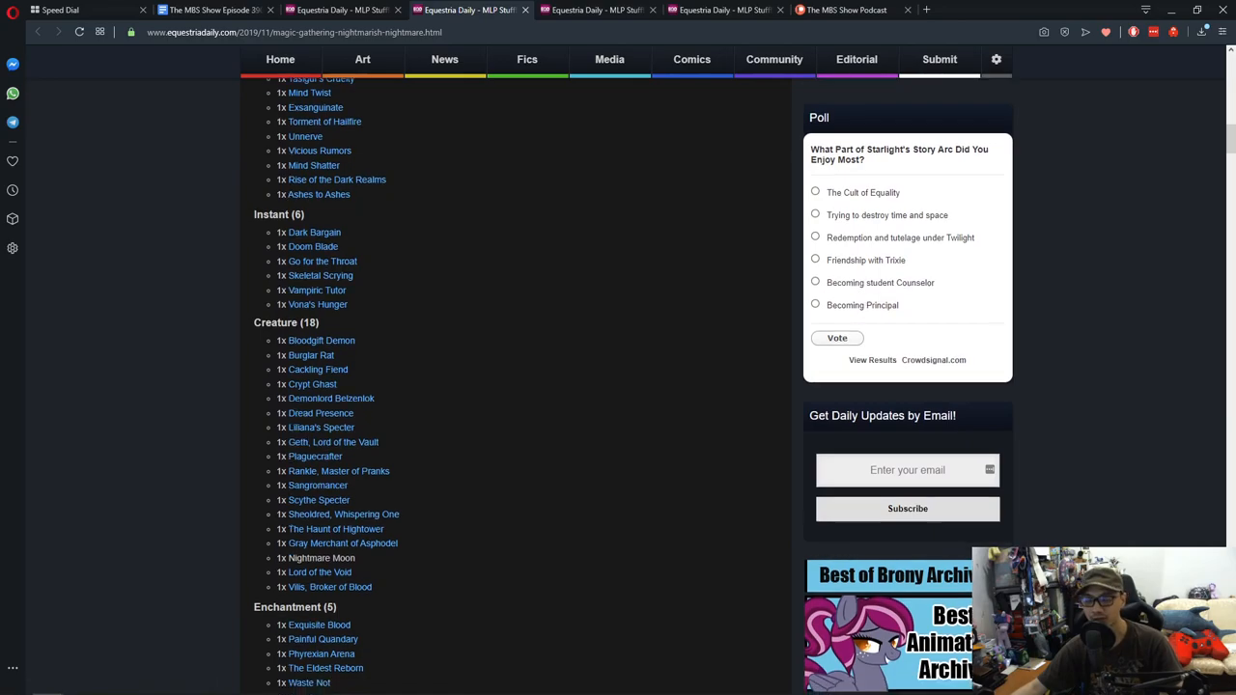
pyautogui.scroll(-3)
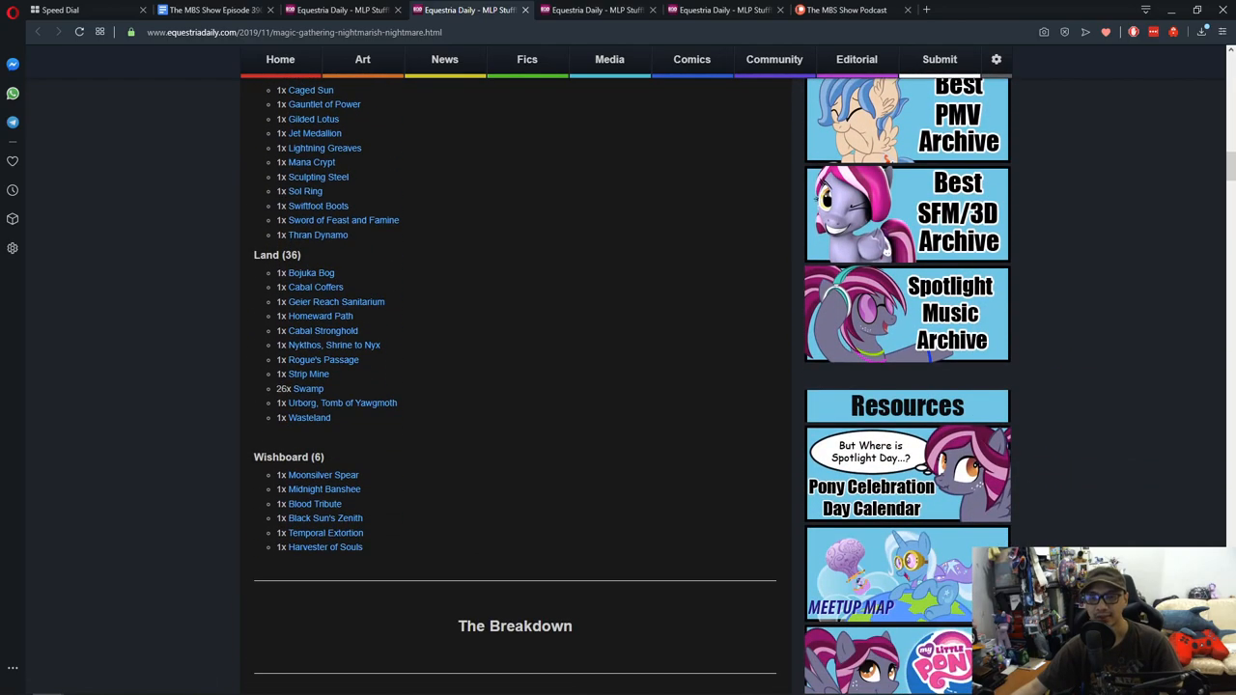
pyautogui.scroll(-3)
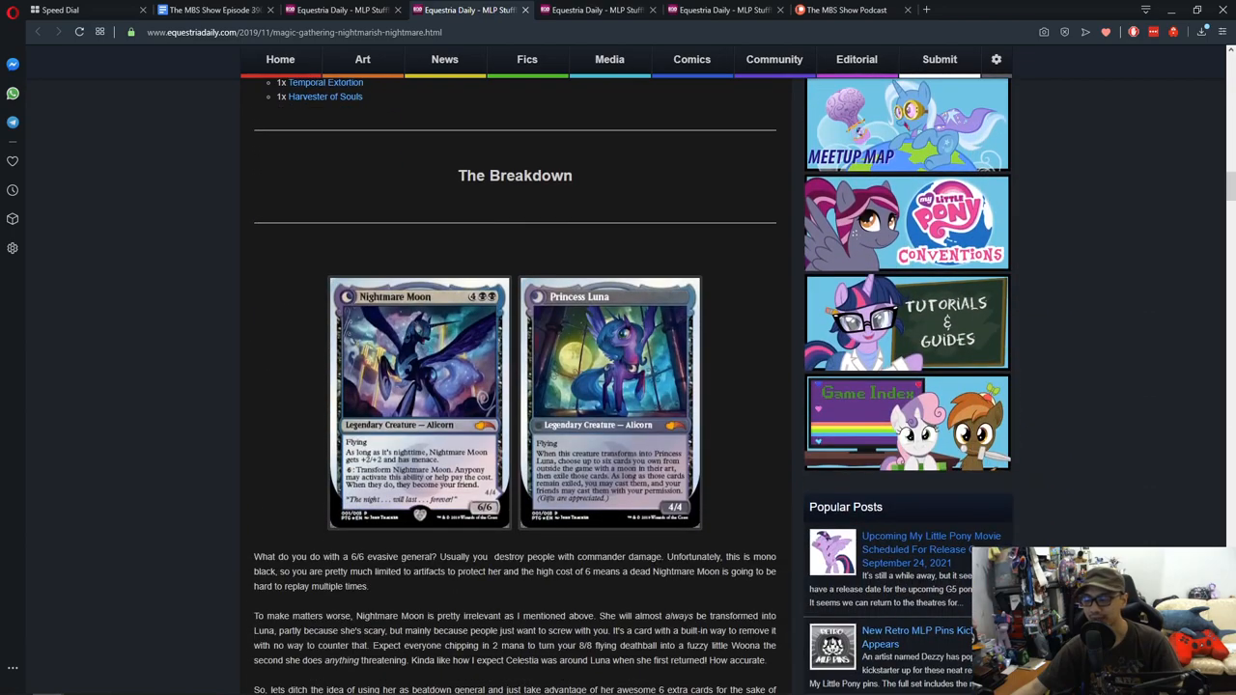
pyautogui.scroll(-3)
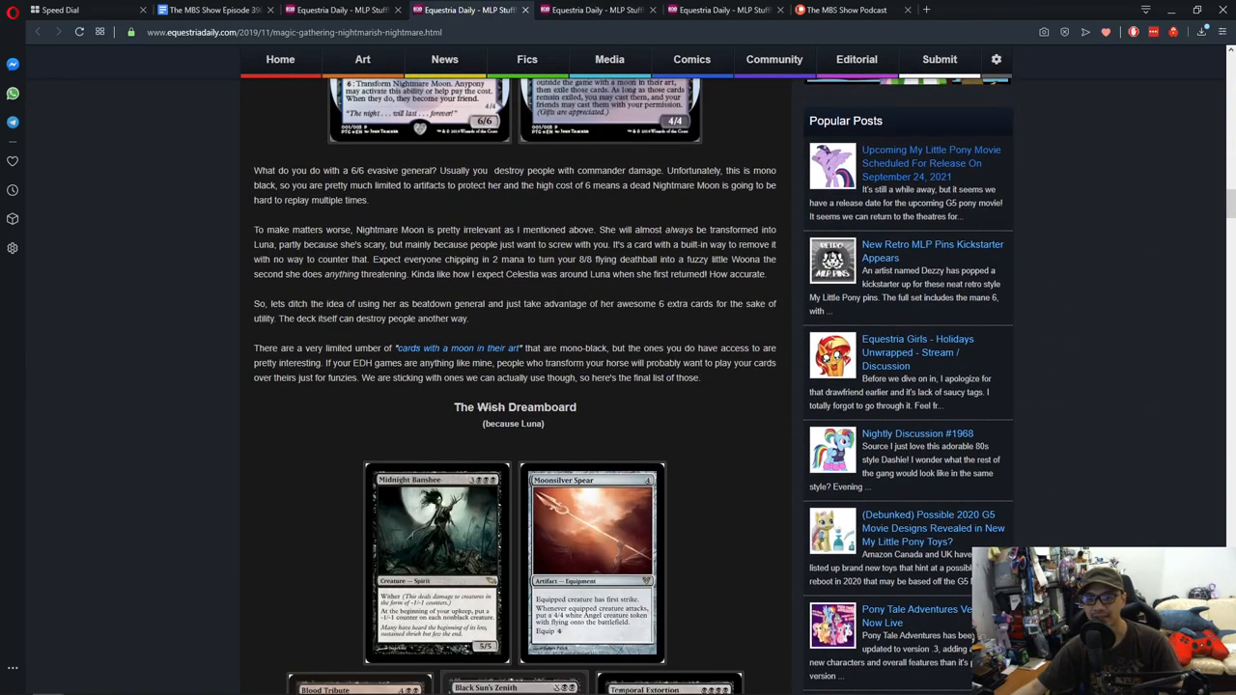
pyautogui.scroll(-3)
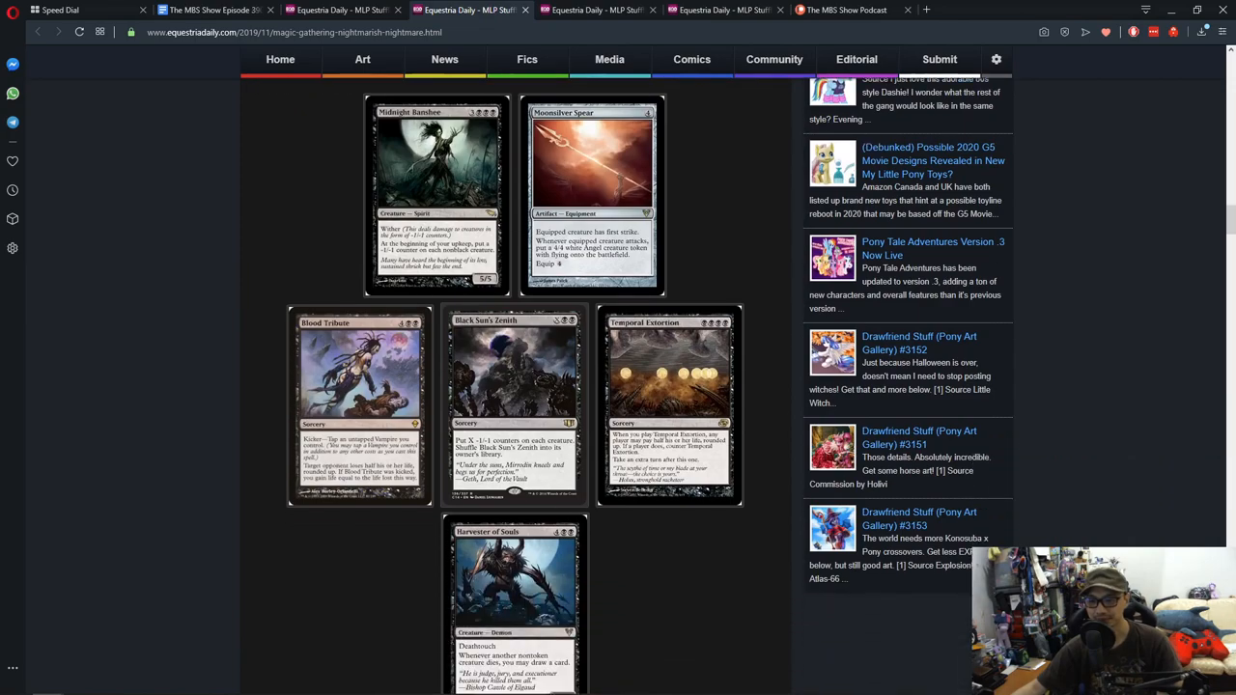
pyautogui.scroll(-3)
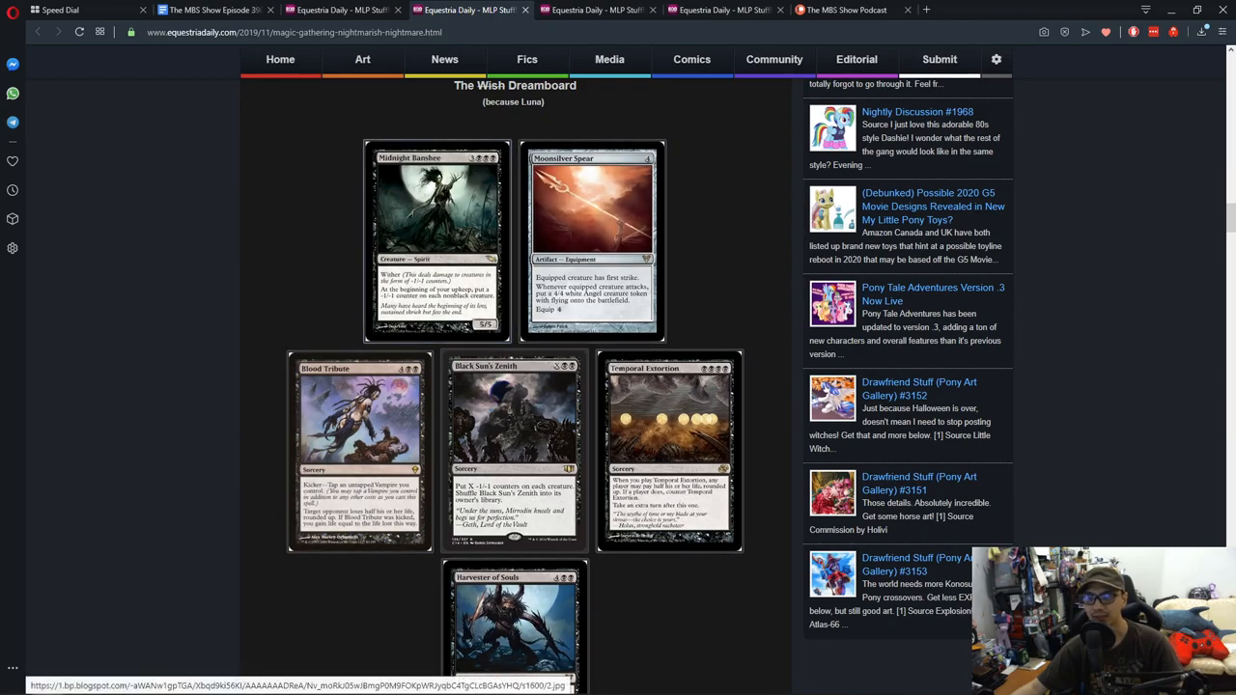
# Step: Continue through the deck-building discussion until the John Cena 'Playing with Fire' post appears
pyautogui.scroll(-3)
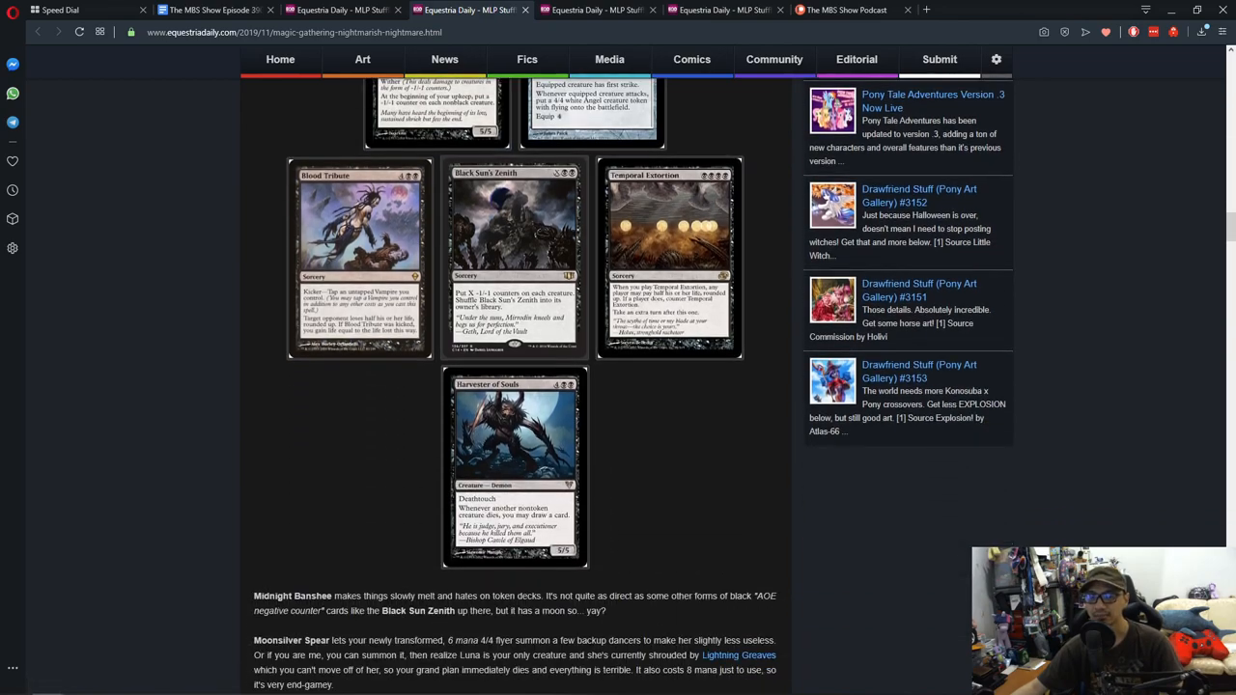
pyautogui.scroll(-3)
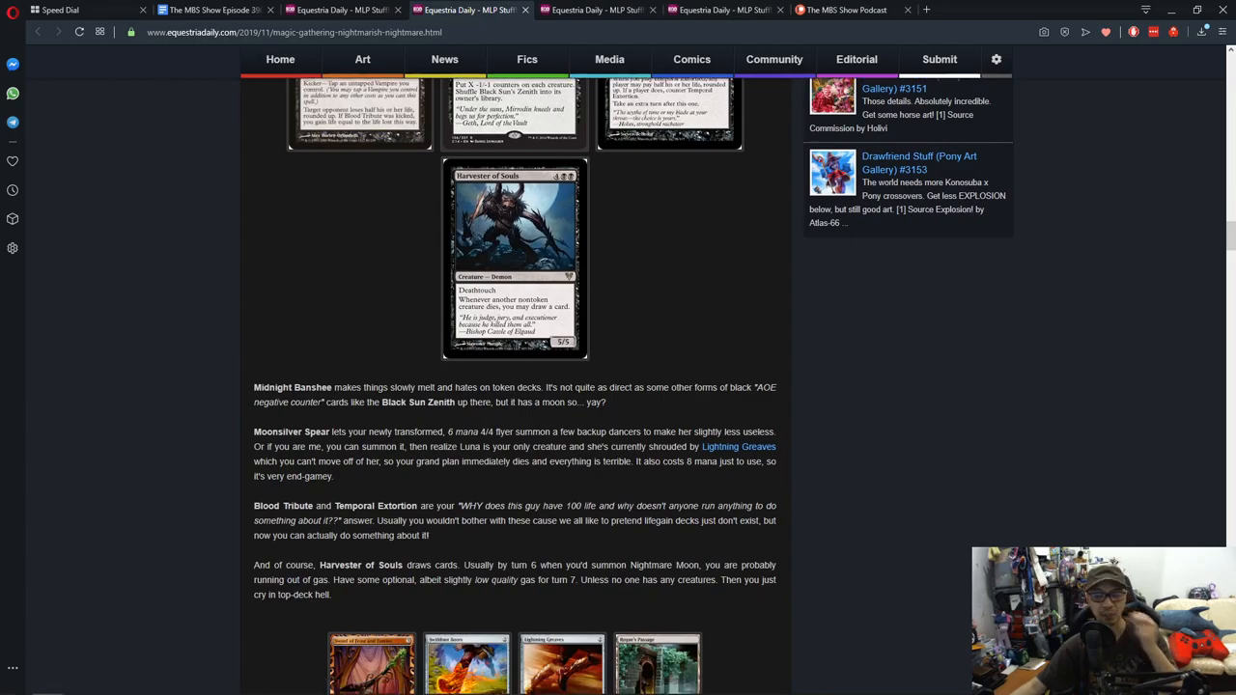
pyautogui.scroll(-3)
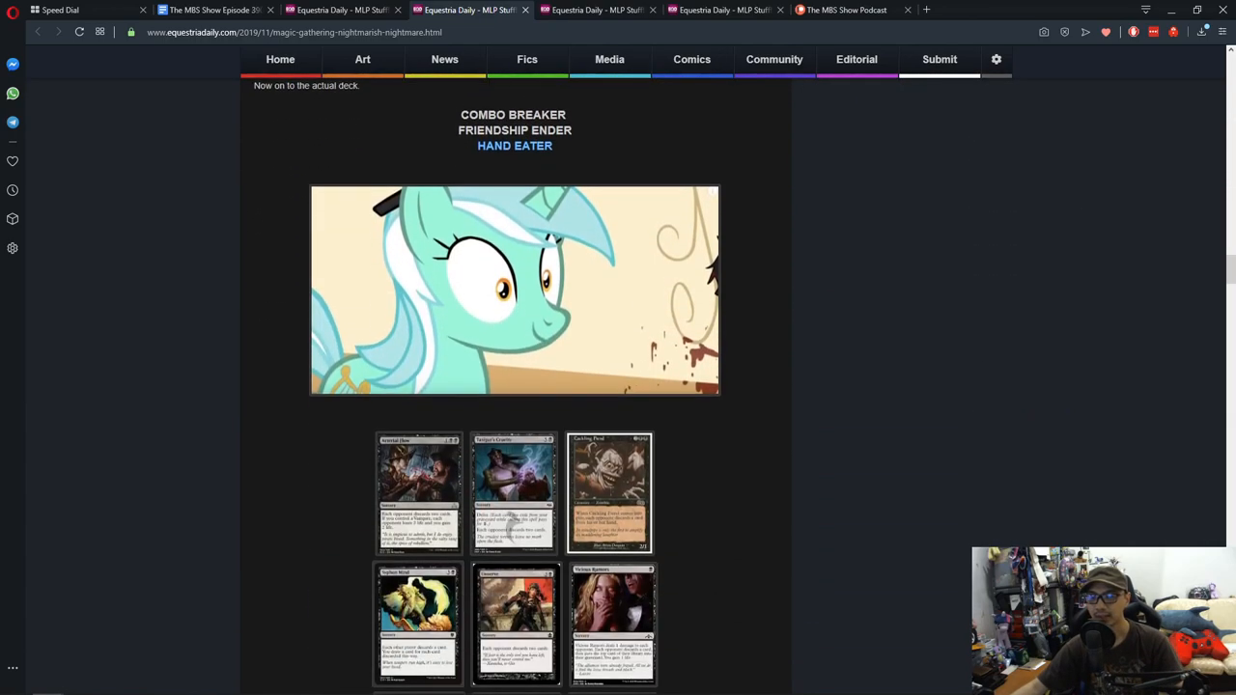
pyautogui.scroll(-3)
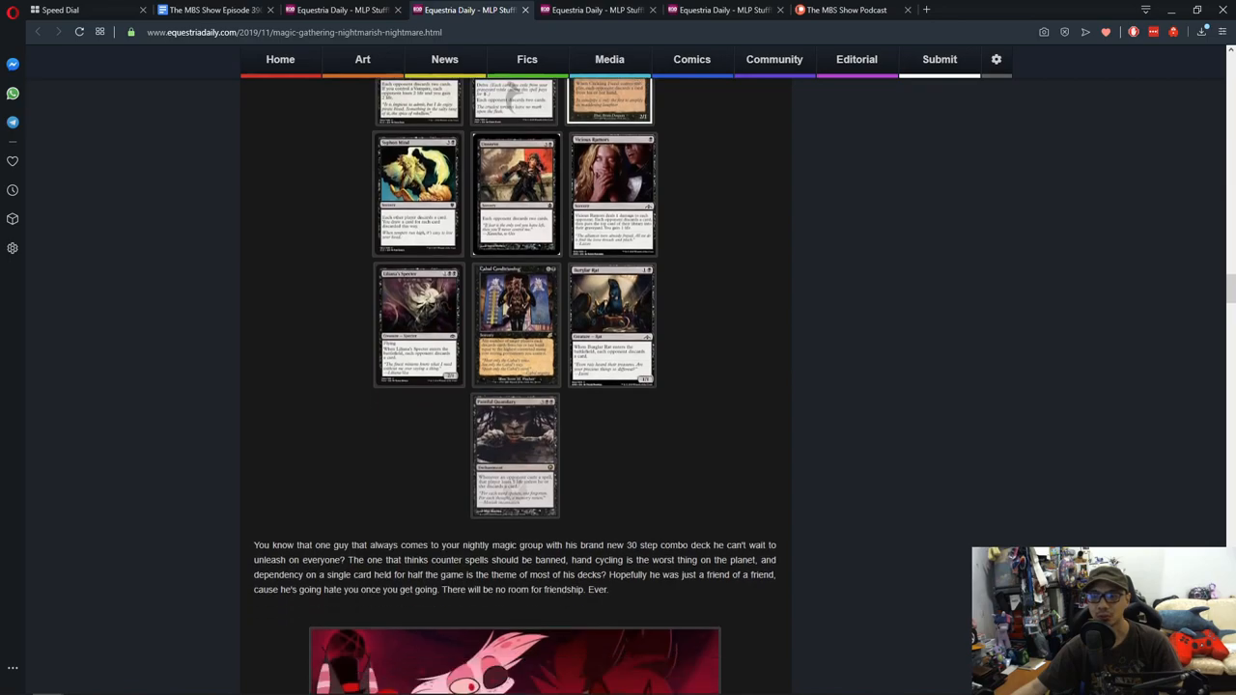
pyautogui.scroll(-3)
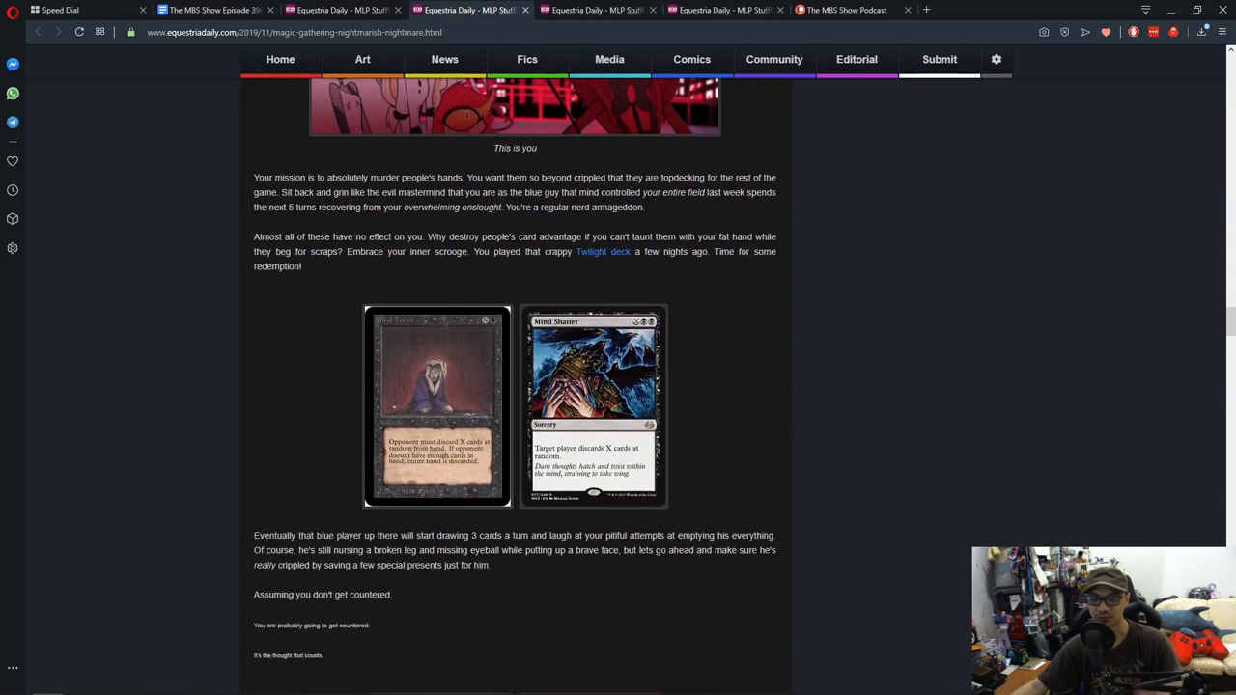
pyautogui.scroll(-3)
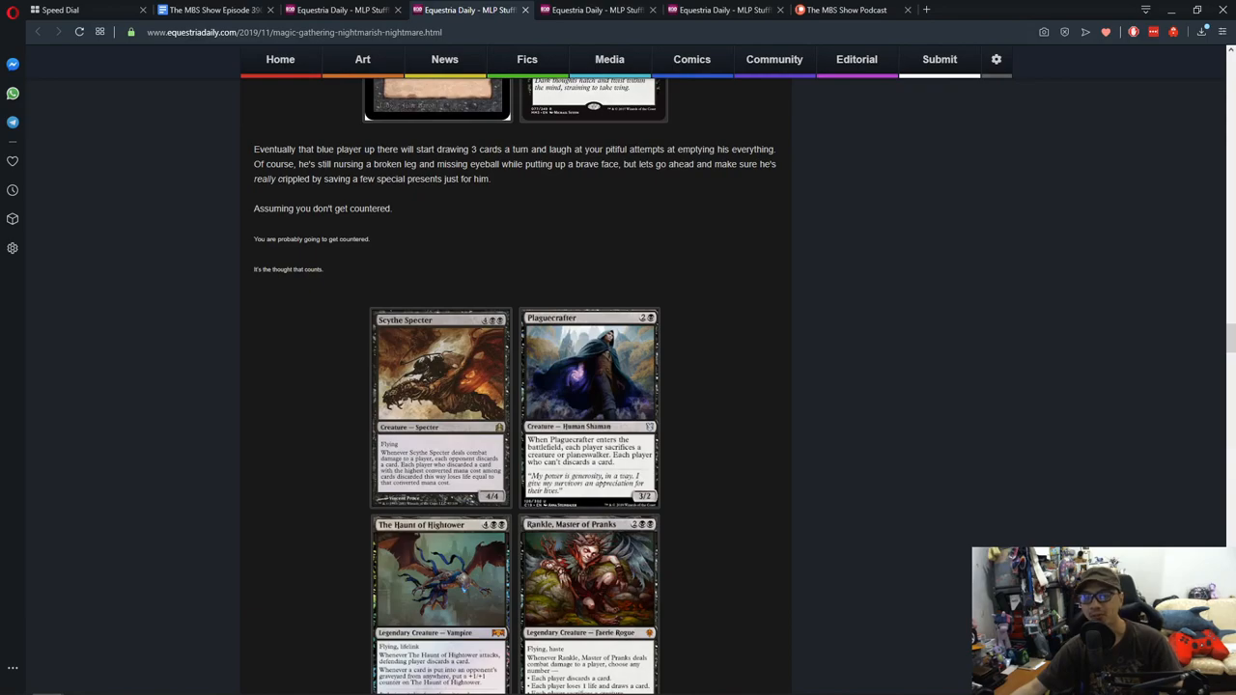
pyautogui.scroll(-3)
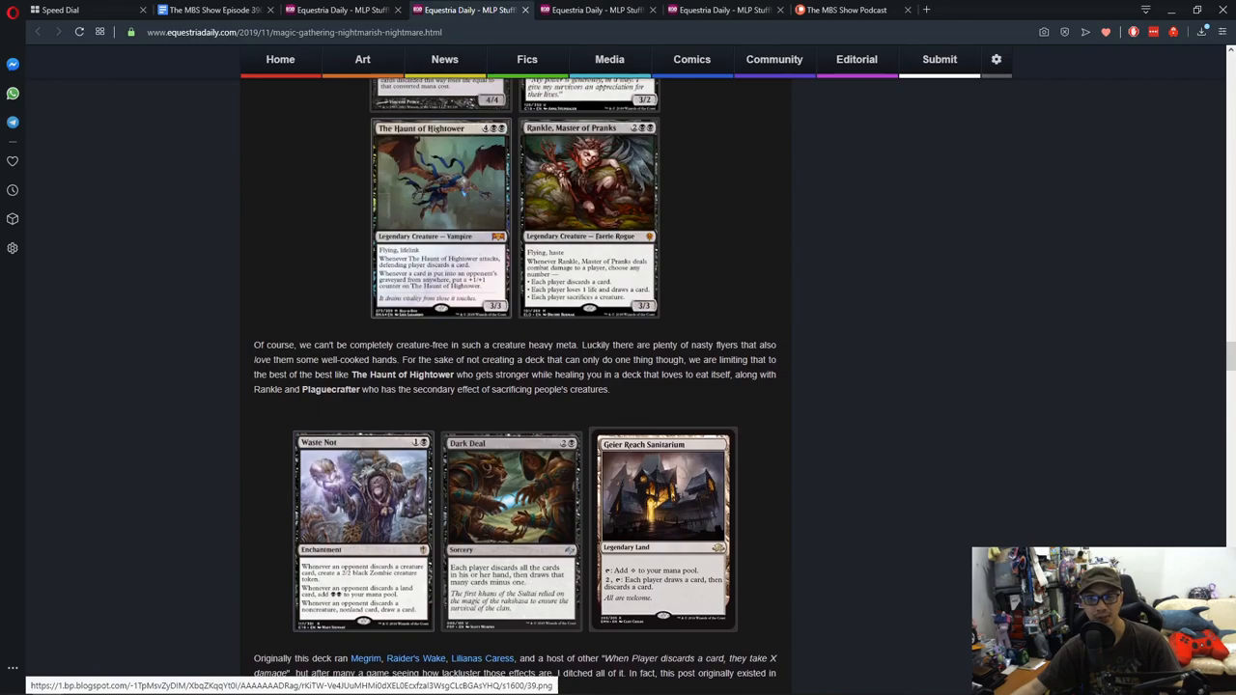
pyautogui.scroll(3)
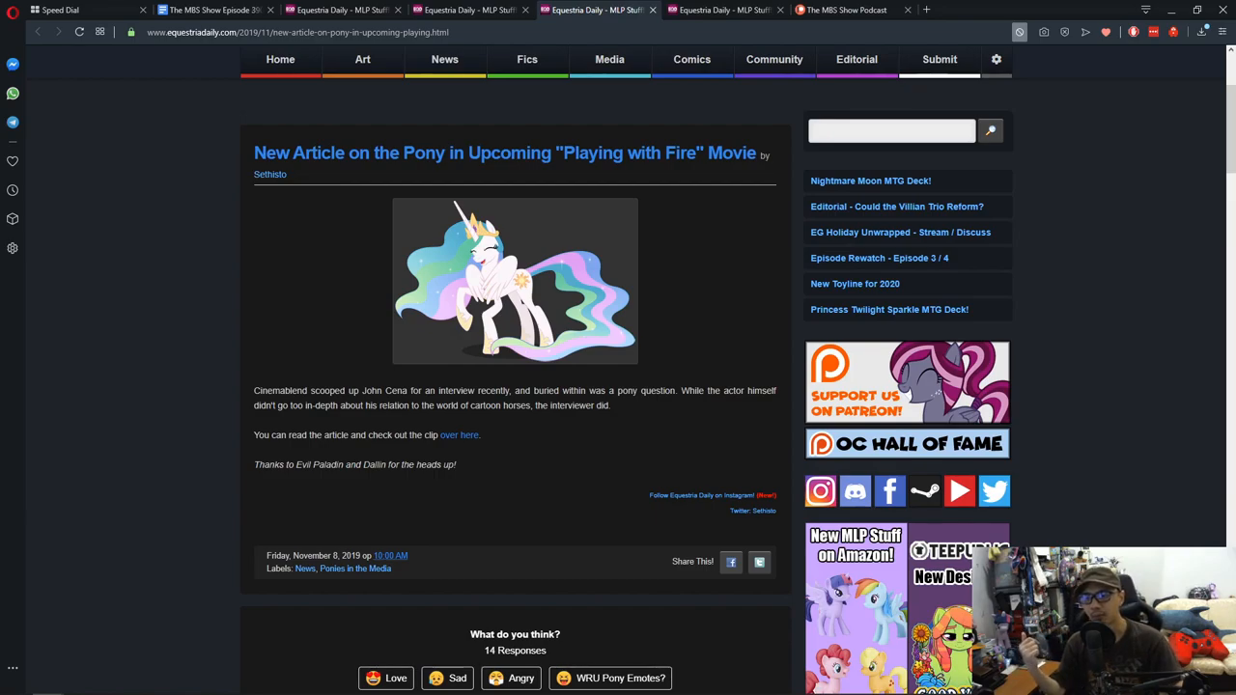
pyautogui.moveTo(460, 435)
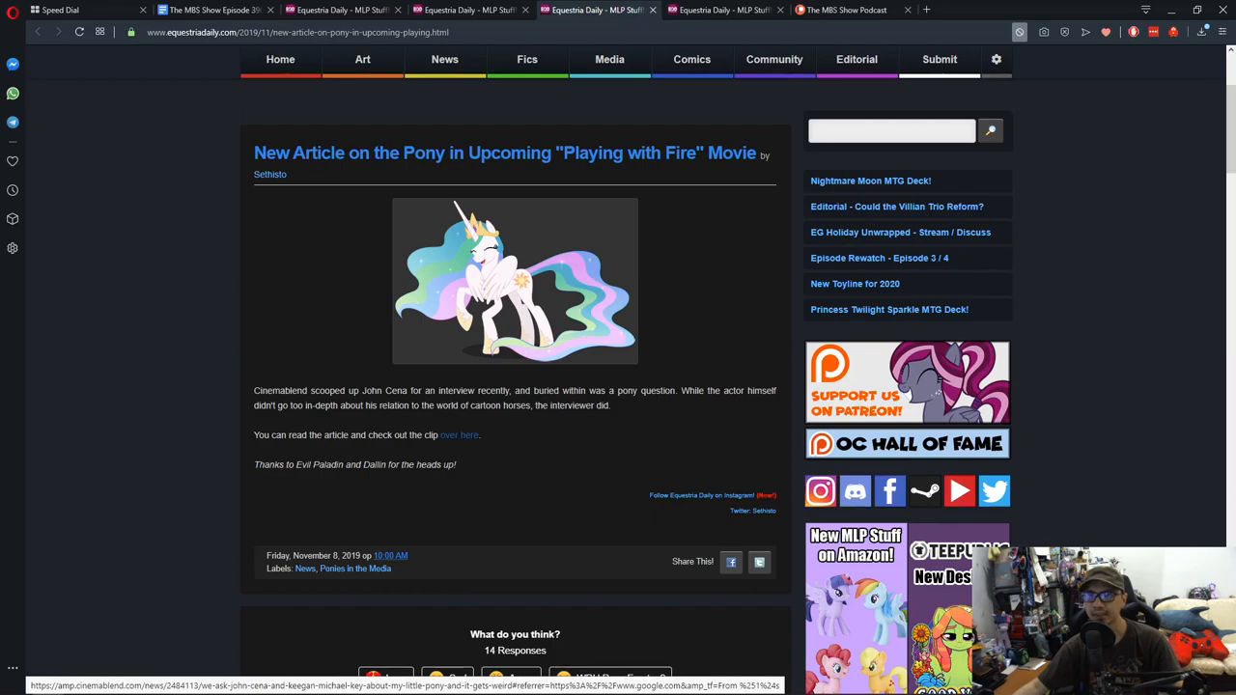
# Step: Follow the 'over here' link to CinemaBlend's John Cena interview and read past its video to the theater-opening note
pyautogui.click(460, 435)
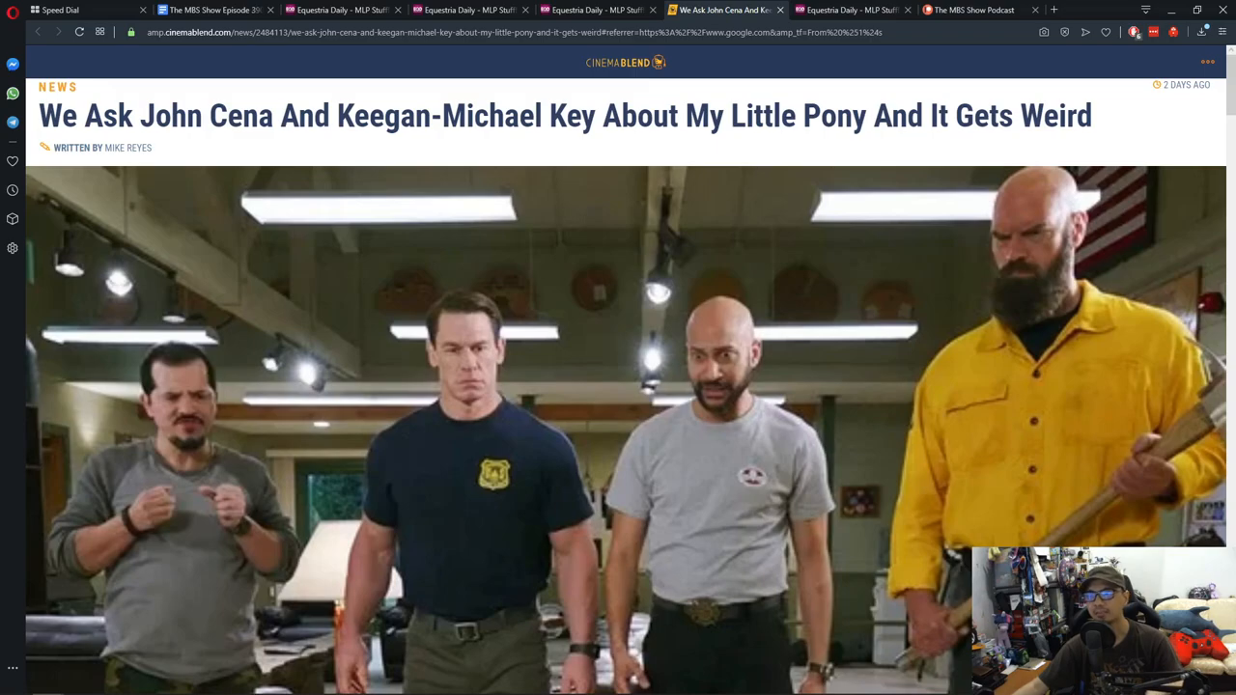
pyautogui.scroll(-3)
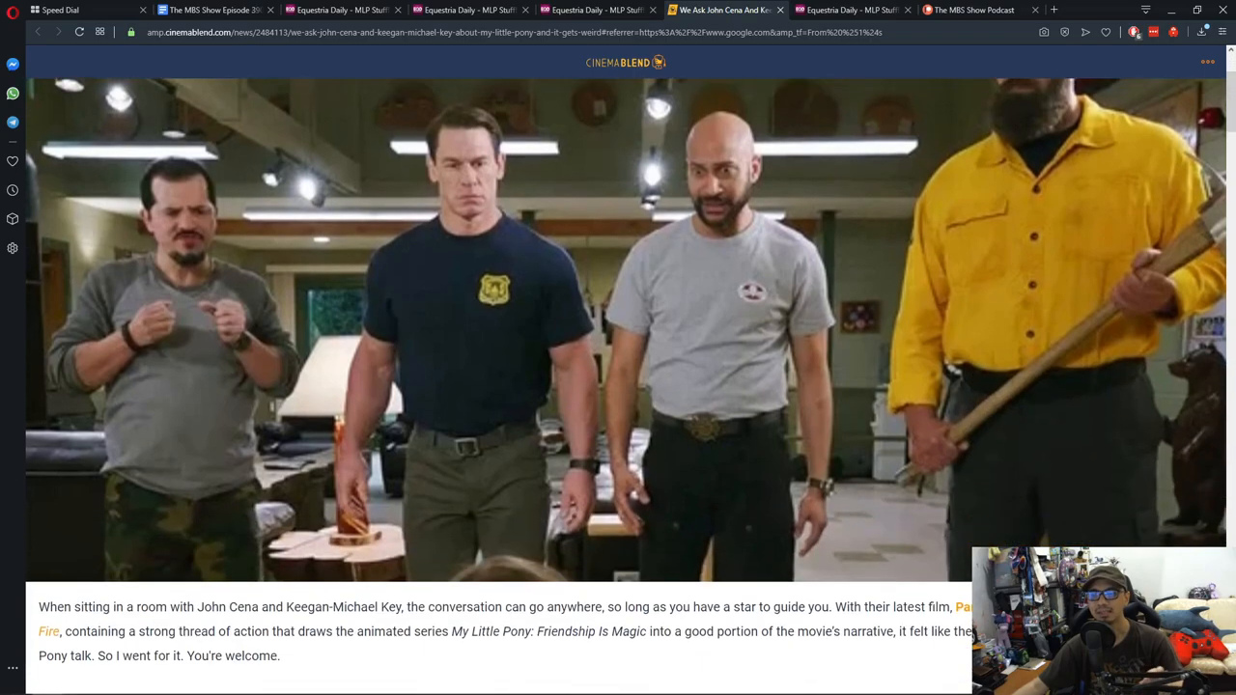
pyautogui.scroll(-3)
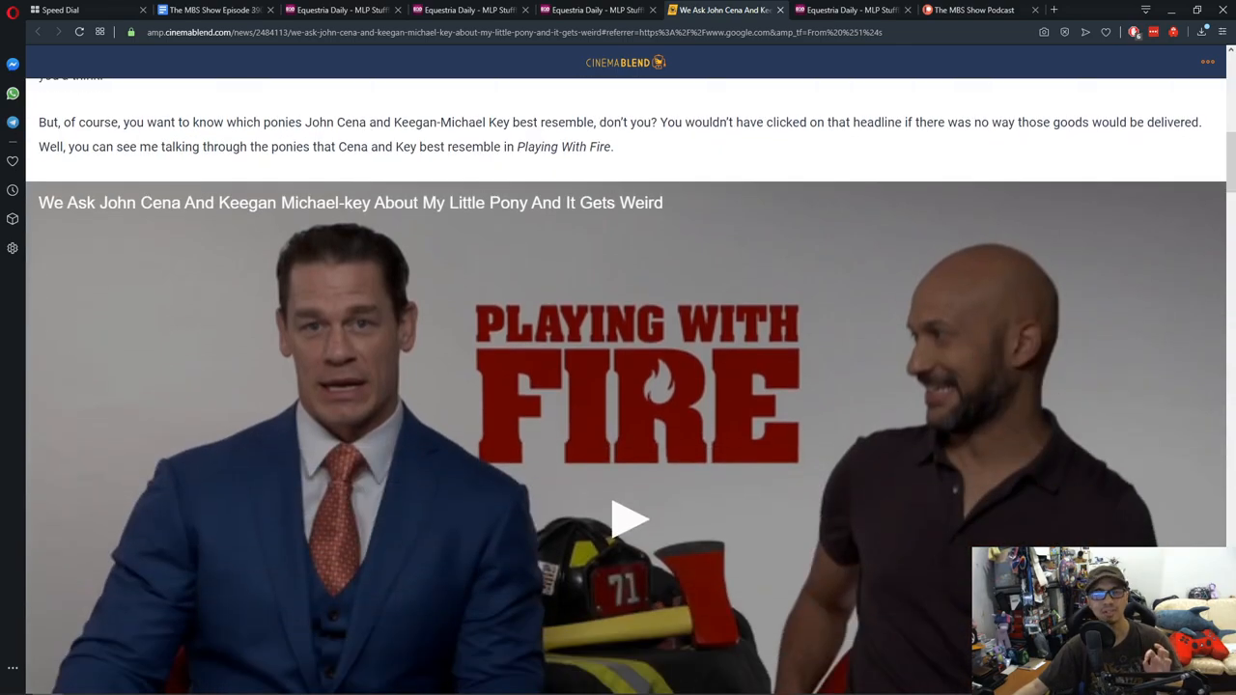
pyautogui.scroll(-3)
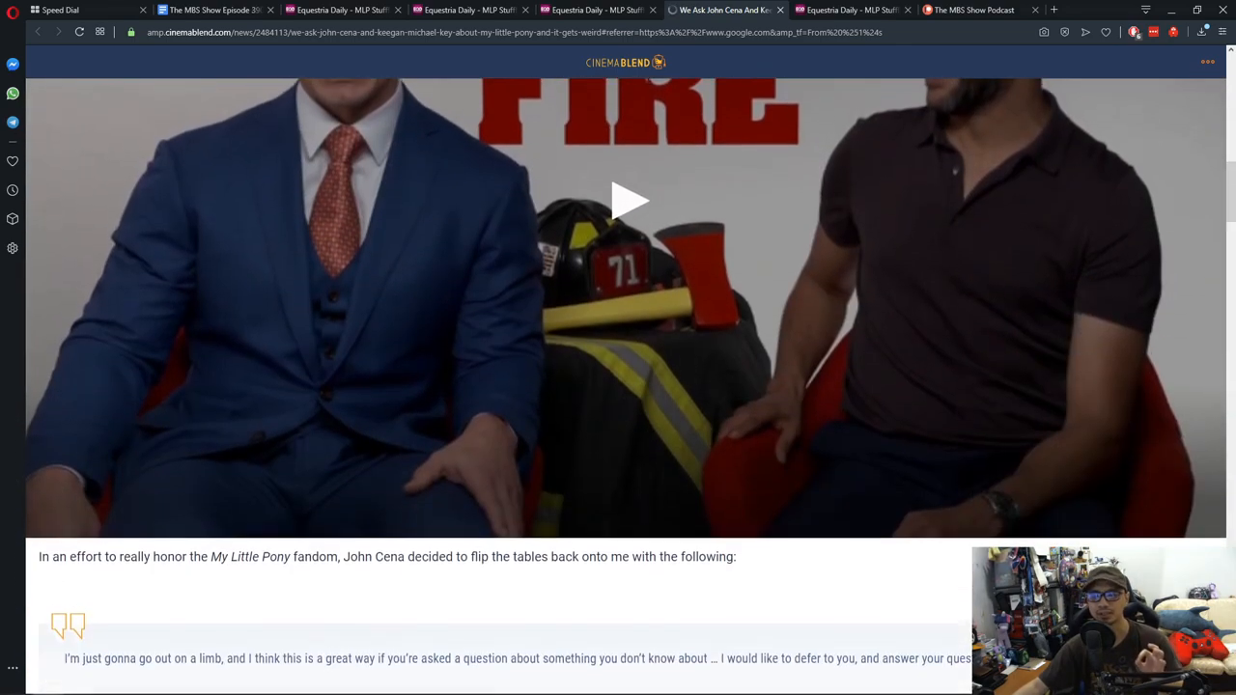
pyautogui.scroll(-3)
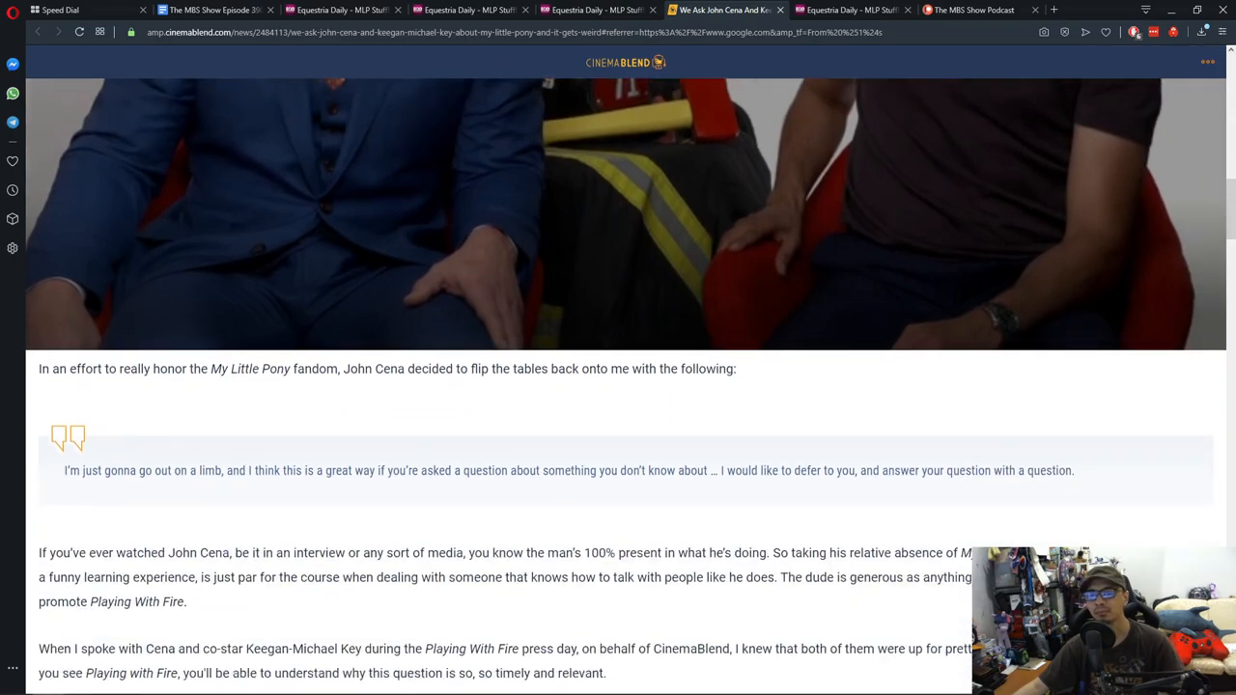
pyautogui.scroll(-3)
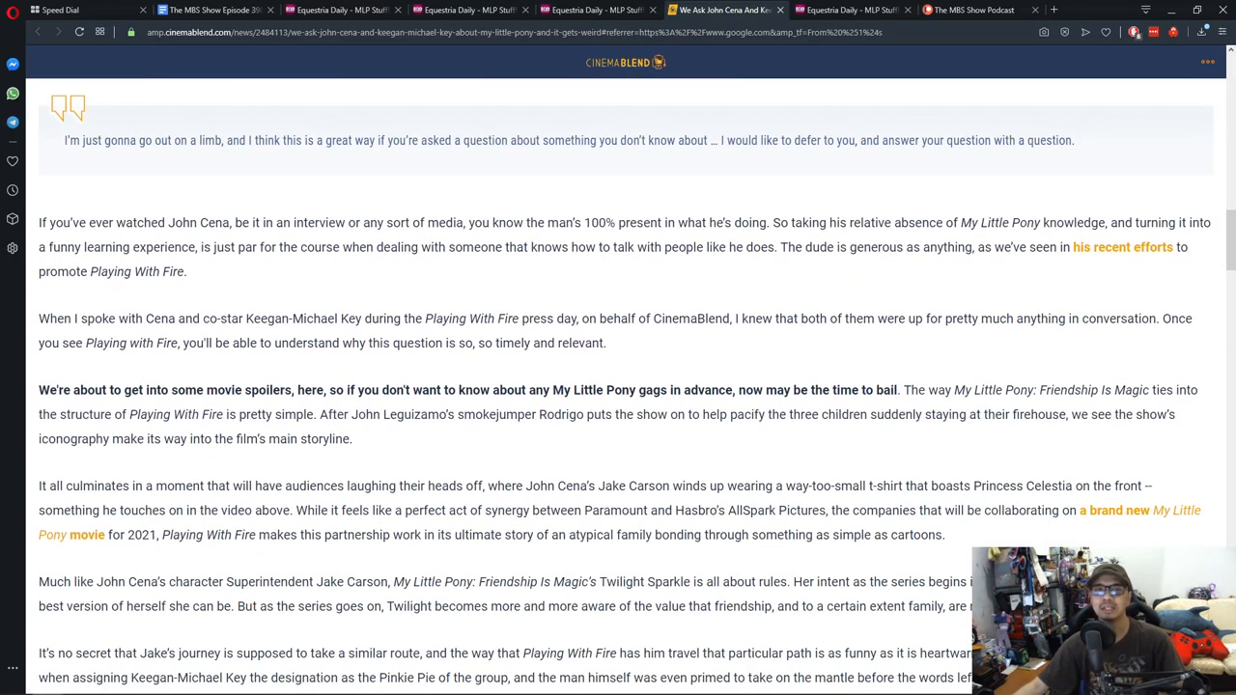
pyautogui.scroll(-3)
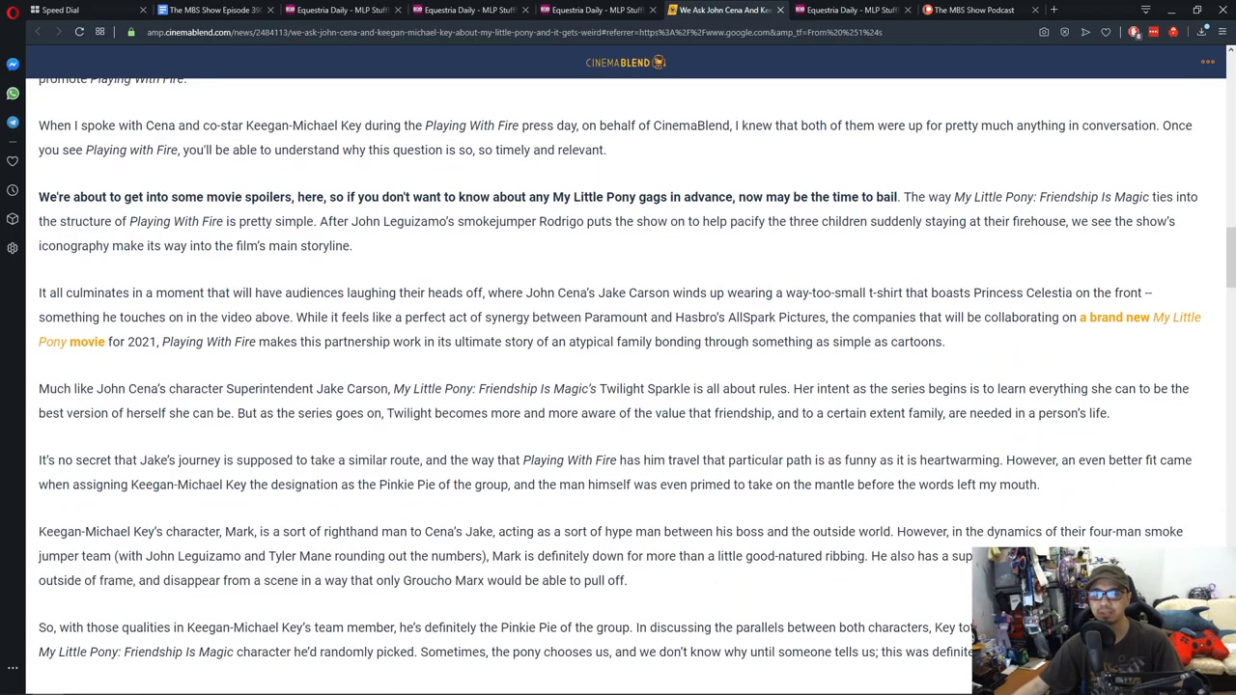
pyautogui.scroll(-3)
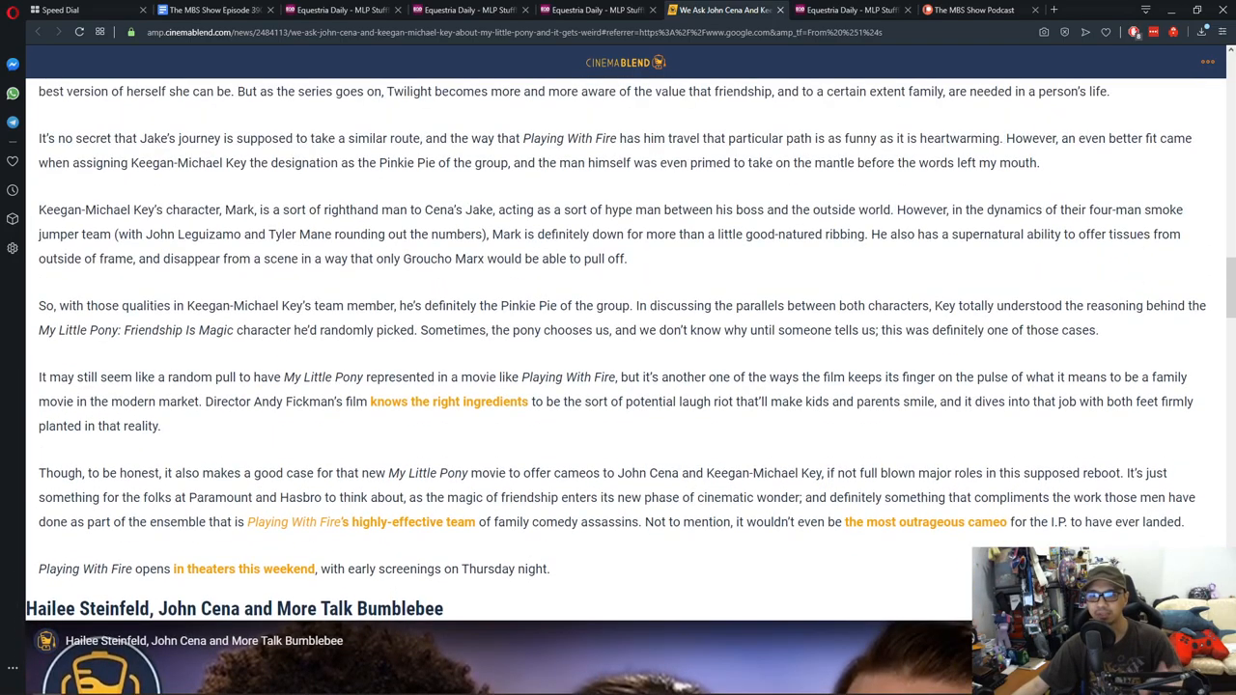
# Step: Return to the Equestria Daily 'Playing with Fire' pony post showing its 14 responses
pyautogui.click(695, 12)
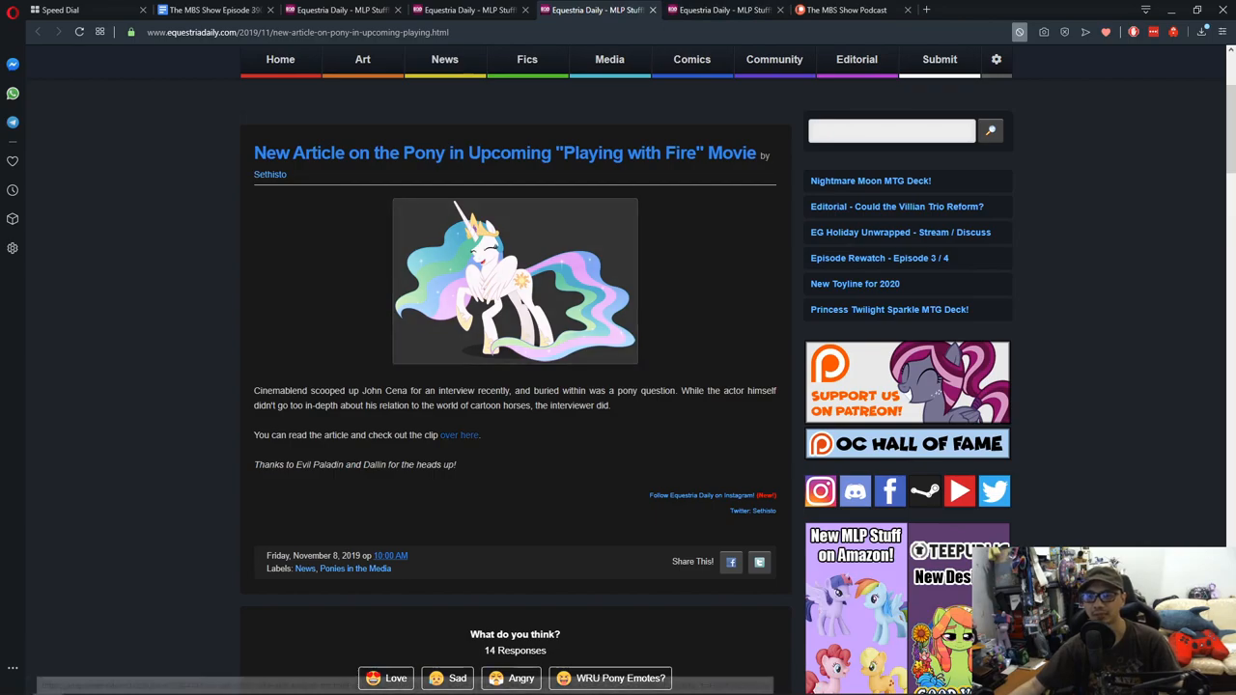
# Step: Reopen the CinemaBlend John Cena and Keegan-Michael Key interview at its headline and cast photo
pyautogui.click(460, 434)
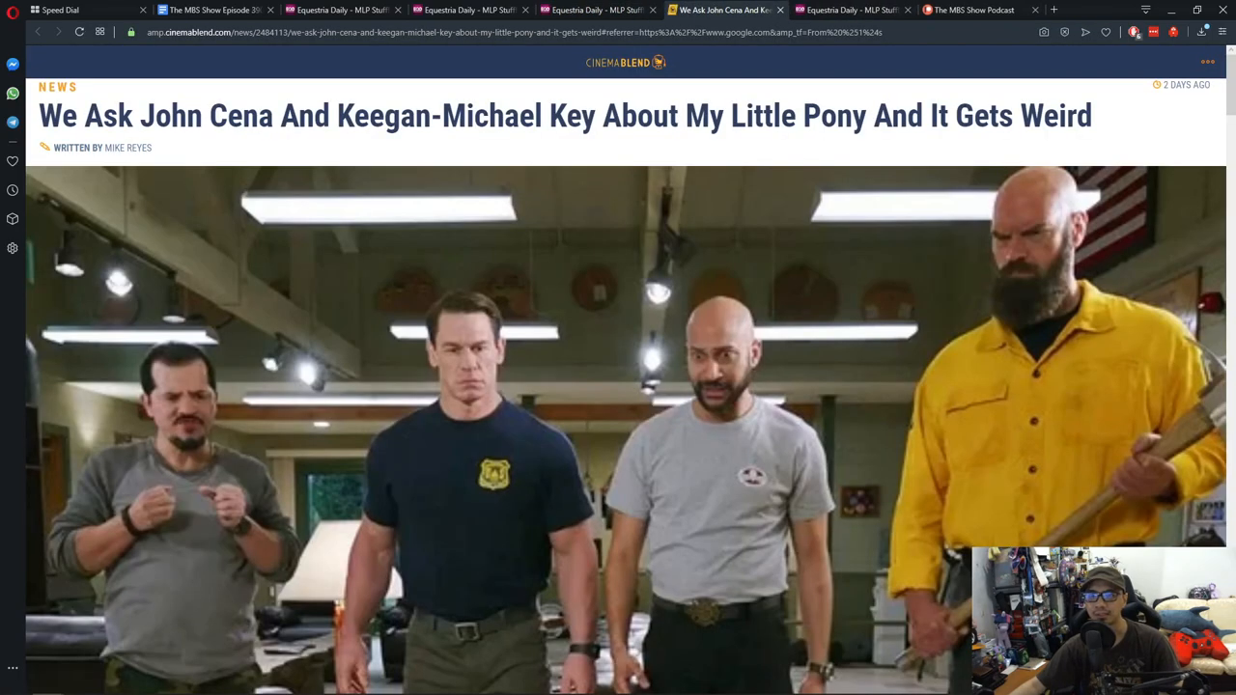
pyautogui.moveTo(734, 7)
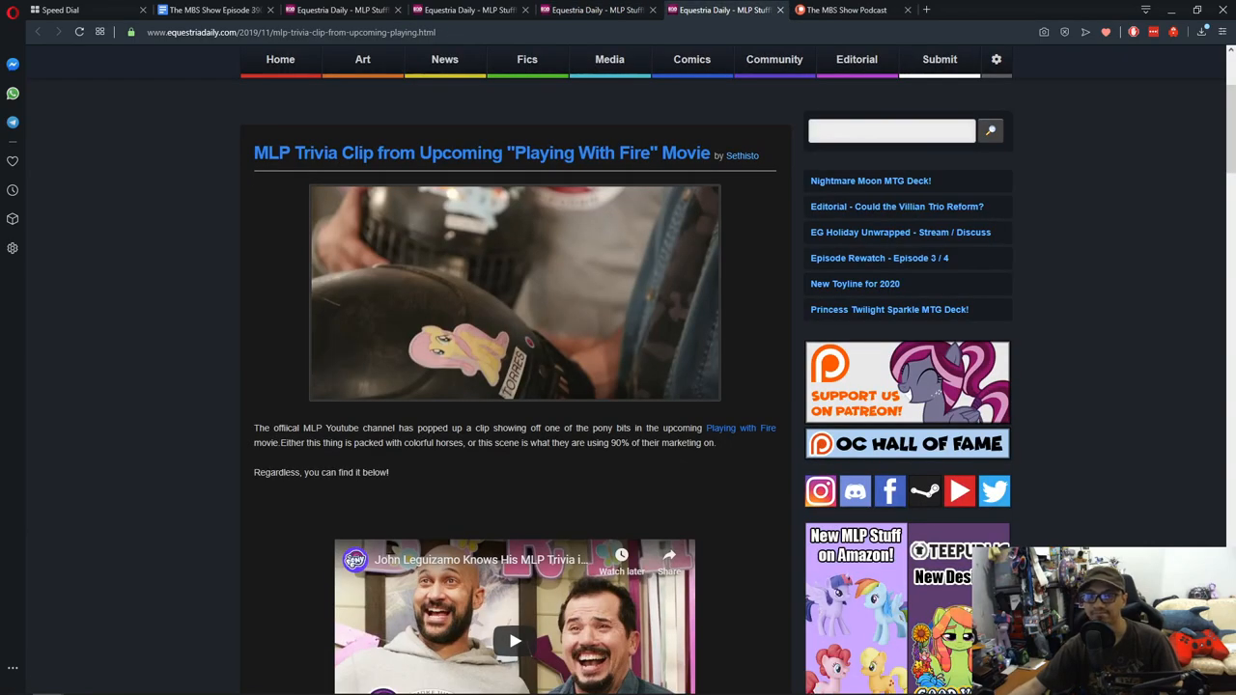
# Step: Scroll the MLP Trivia Clip post to its embedded John Leguizamo trivia YouTube video
pyautogui.scroll(-3)
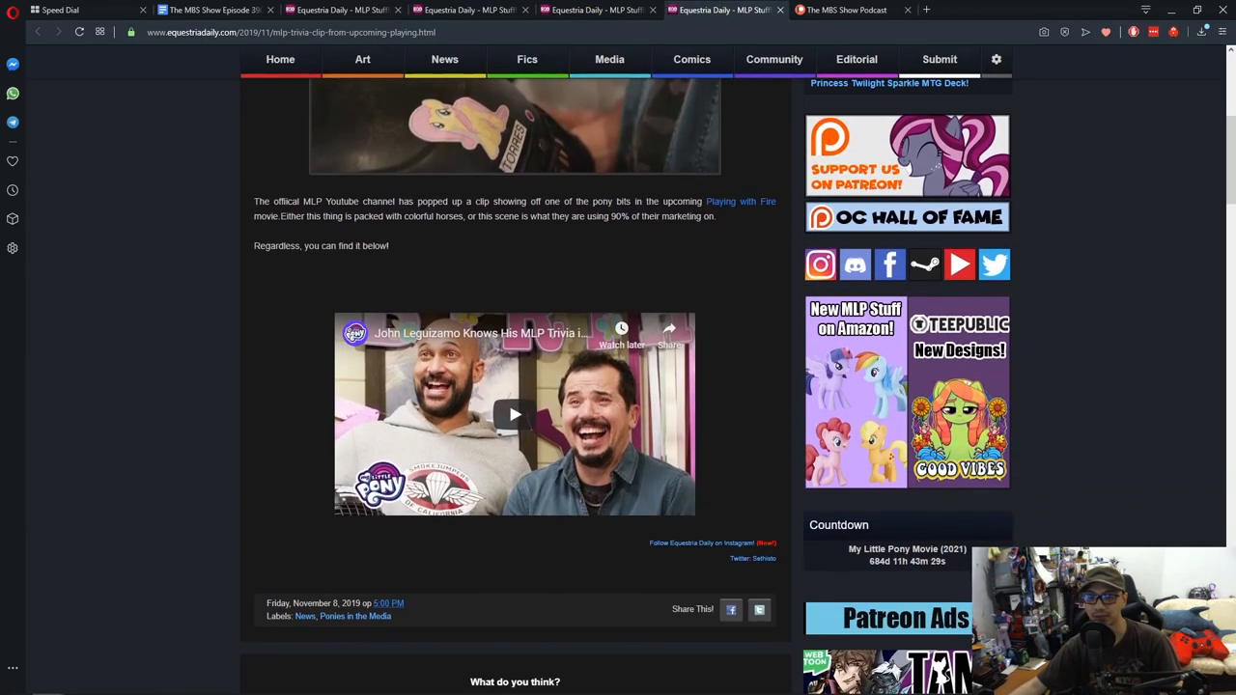
pyautogui.scroll(3)
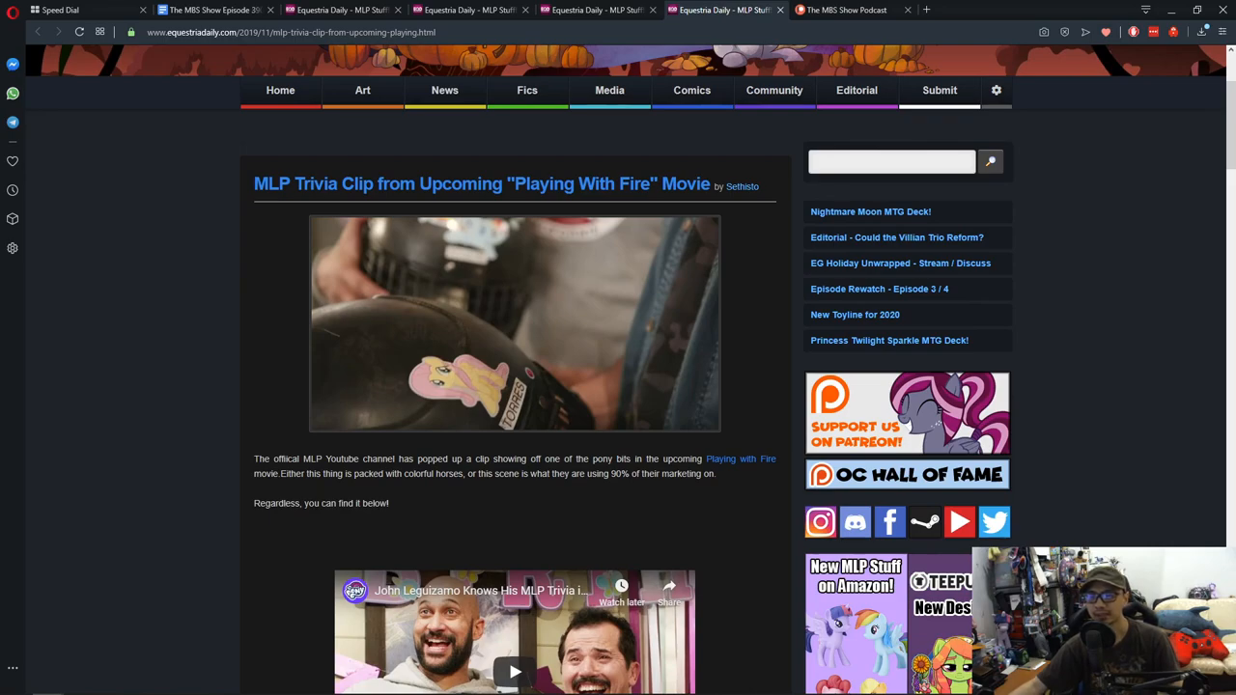
pyautogui.scroll(-3)
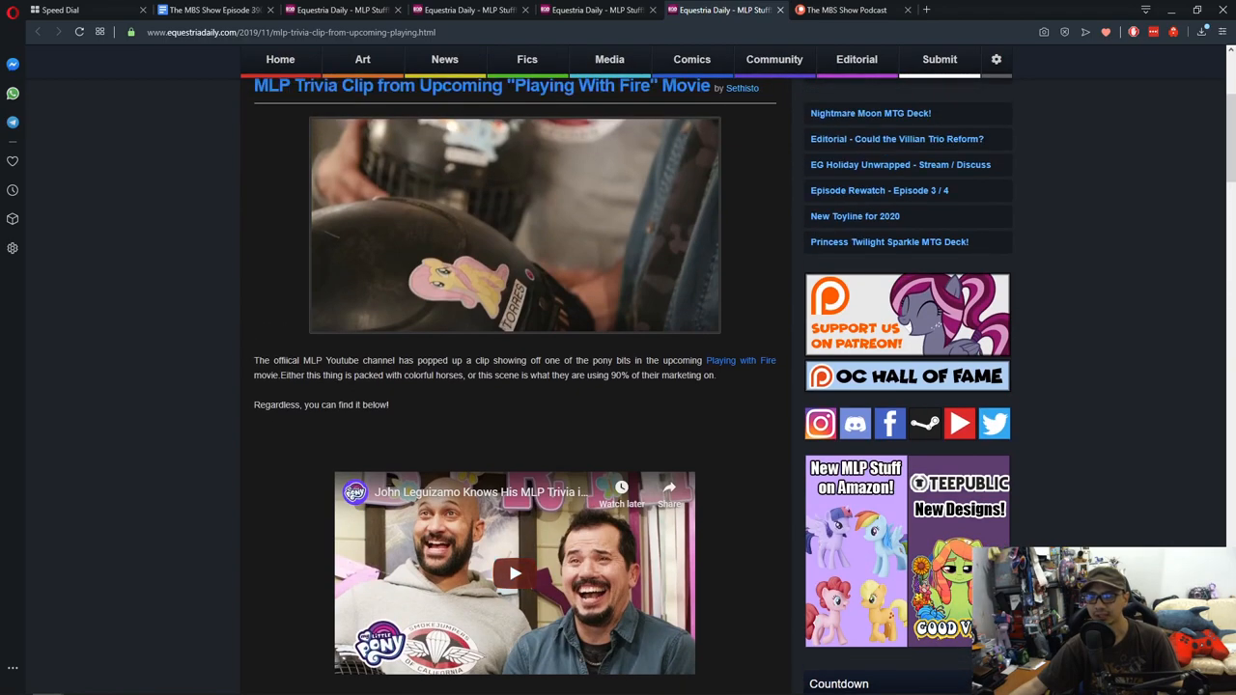
pyautogui.scroll(-3)
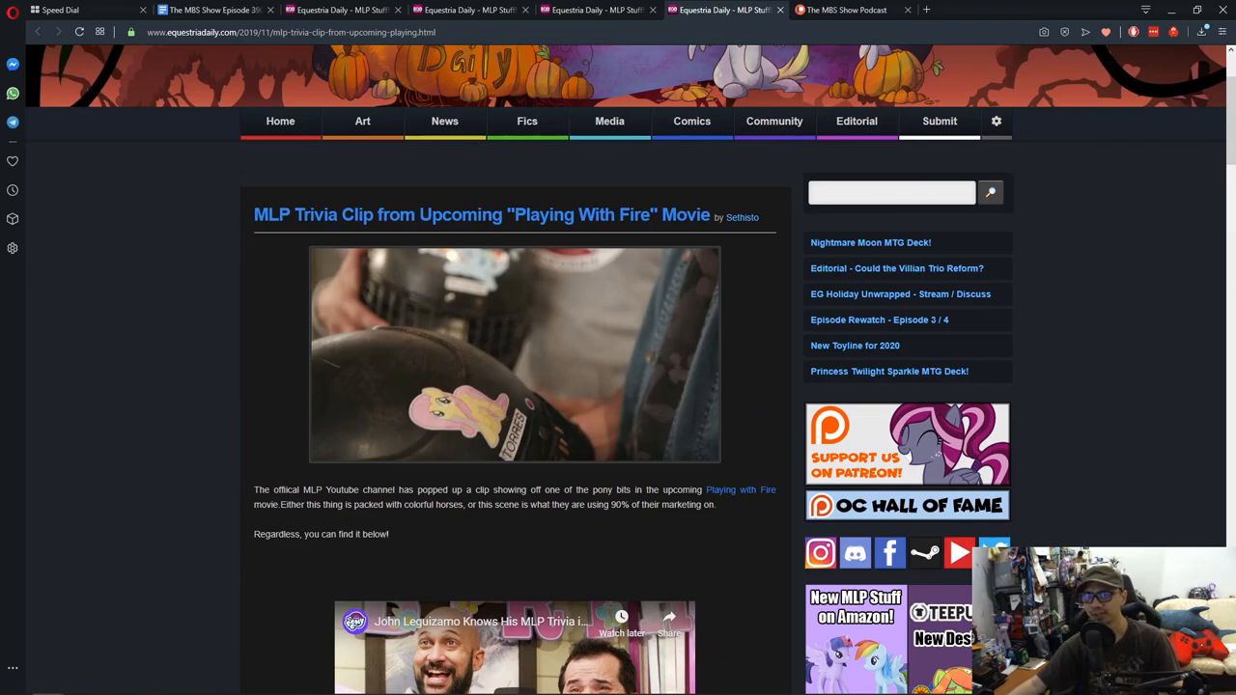
pyautogui.scroll(-3)
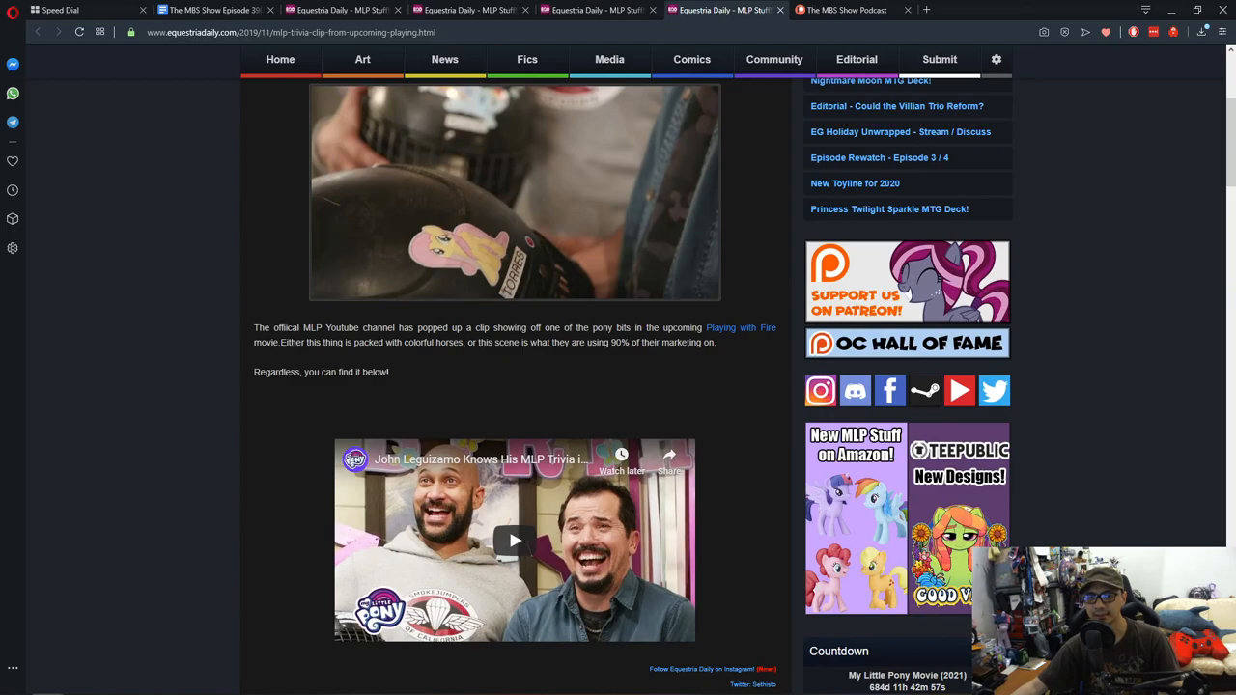